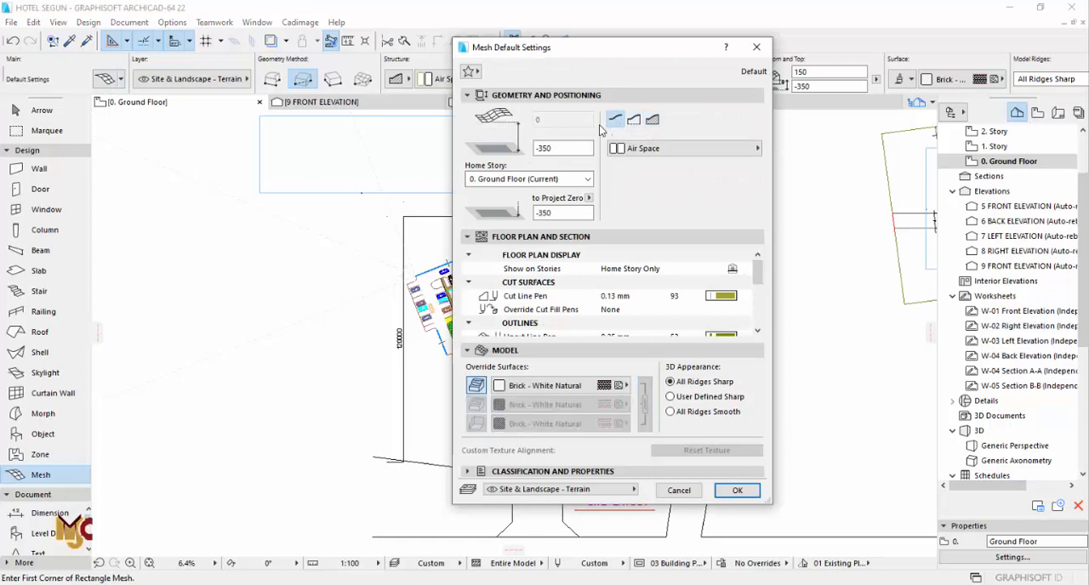
# Set the mesh default top offset to -450 and commit it
pyautogui.click(558, 148)
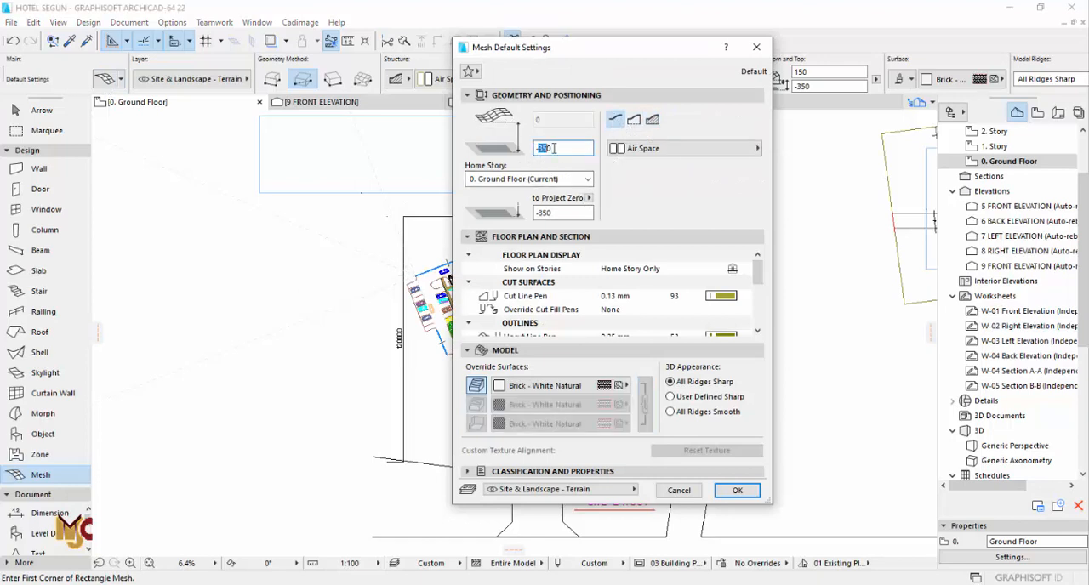
pyautogui.write('-450')
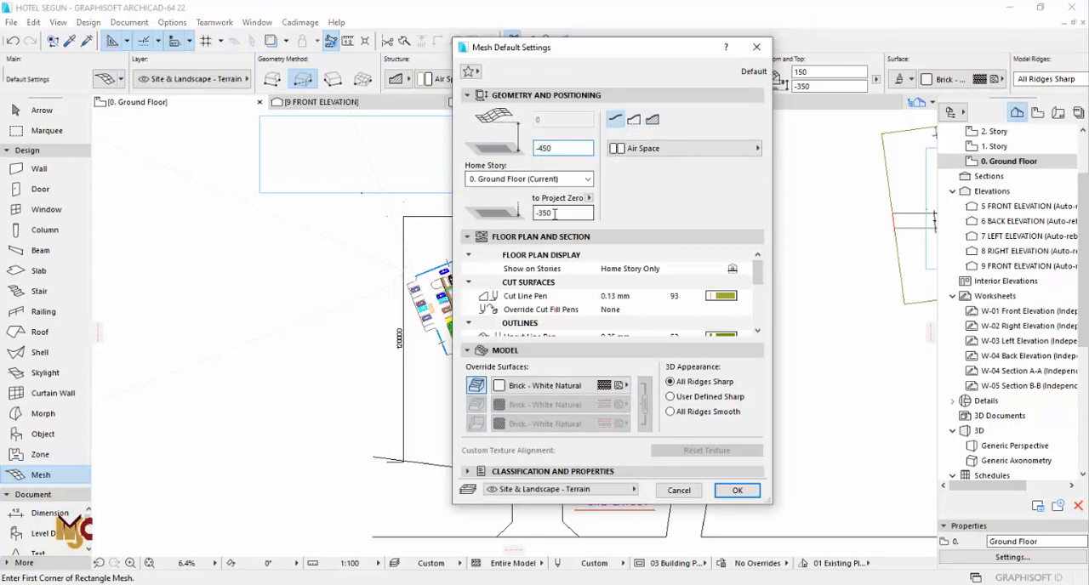
pyautogui.click(545, 384)
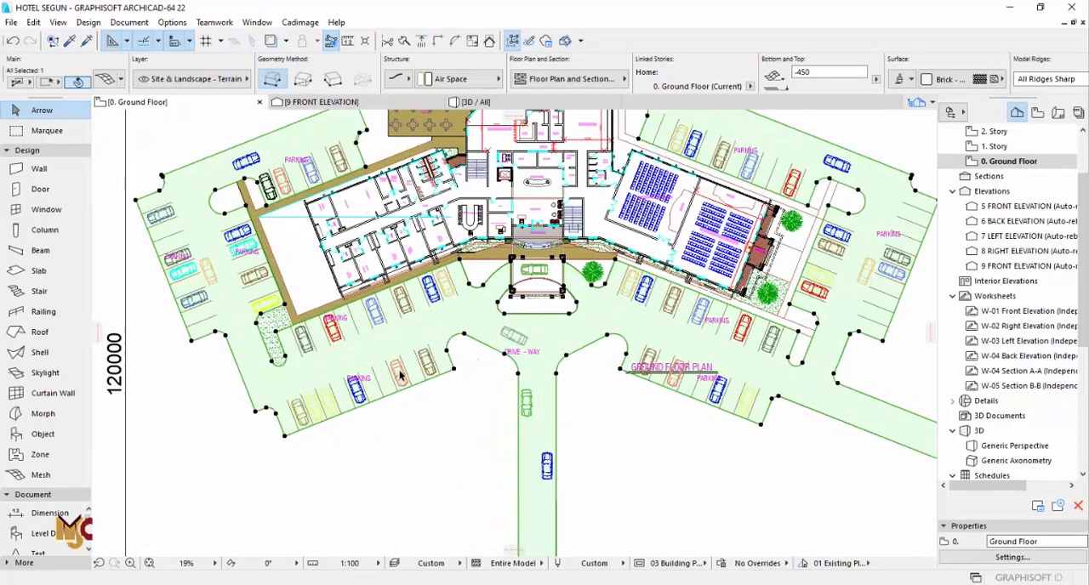
pyautogui.moveTo(399, 371)
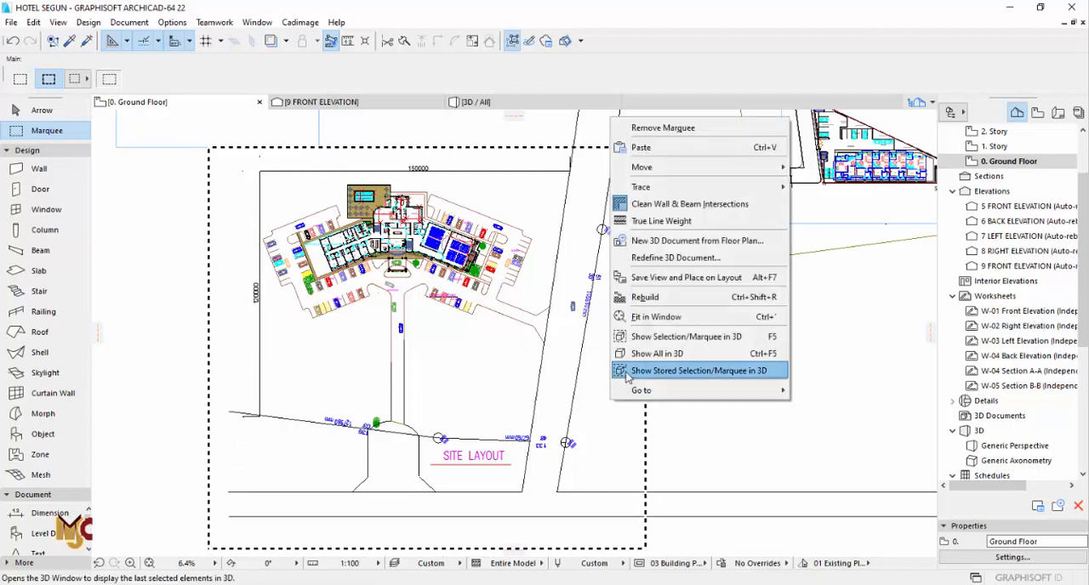
# Show the marqueed hotel site area in the 3D window
pyautogui.click(694, 371)
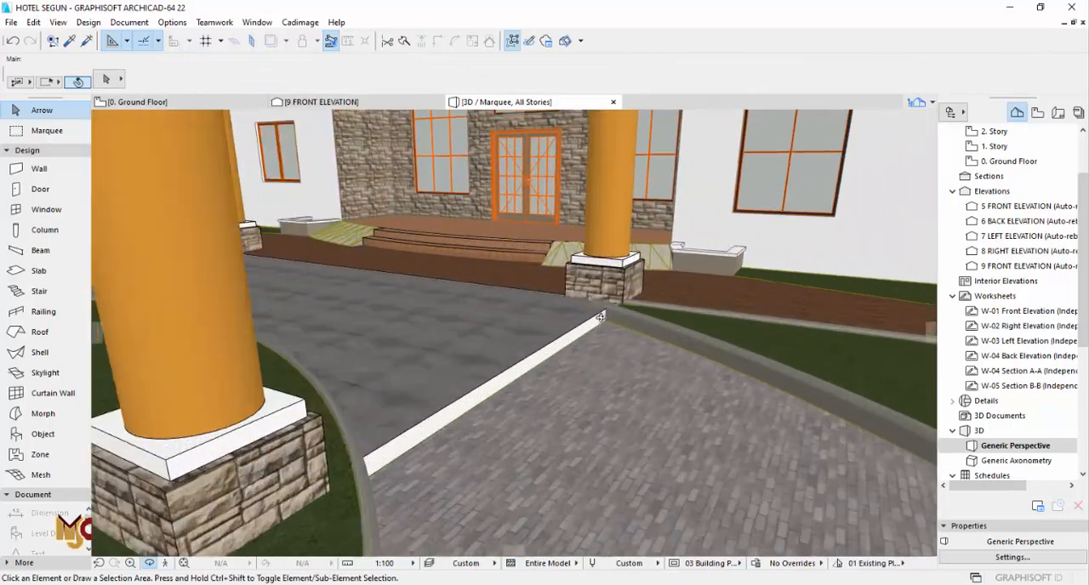
pyautogui.click(604, 320)
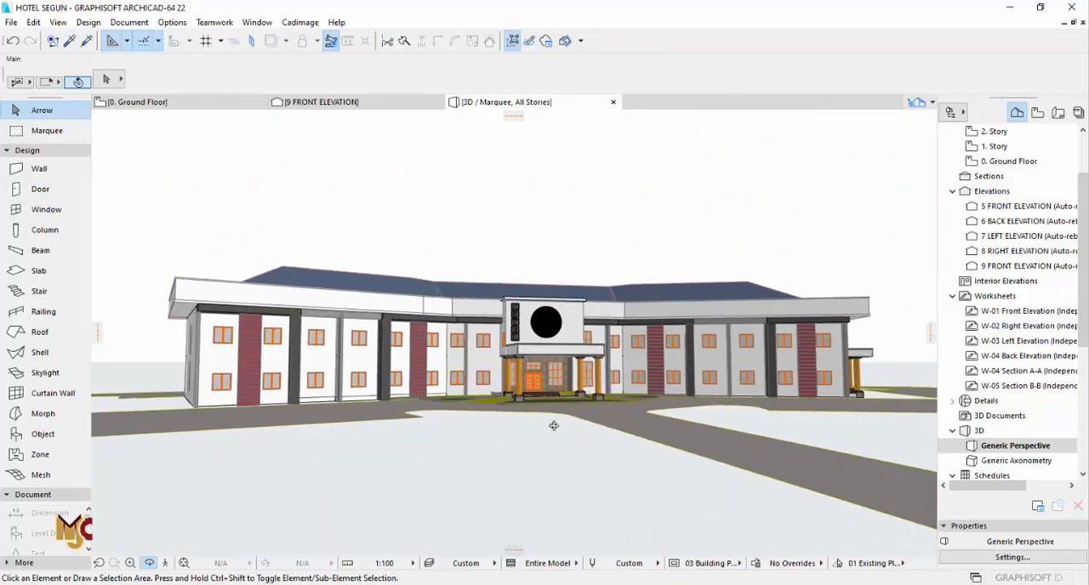
pyautogui.click(140, 102)
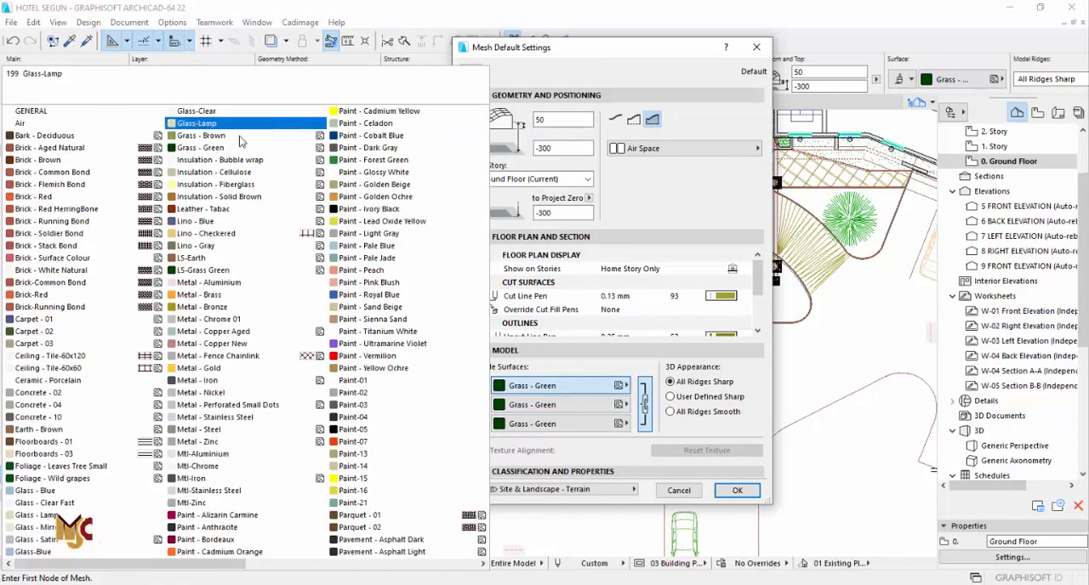
# Give new meshes the Grass - Green surface at -300, surface-only, and confirm
pyautogui.click(201, 147)
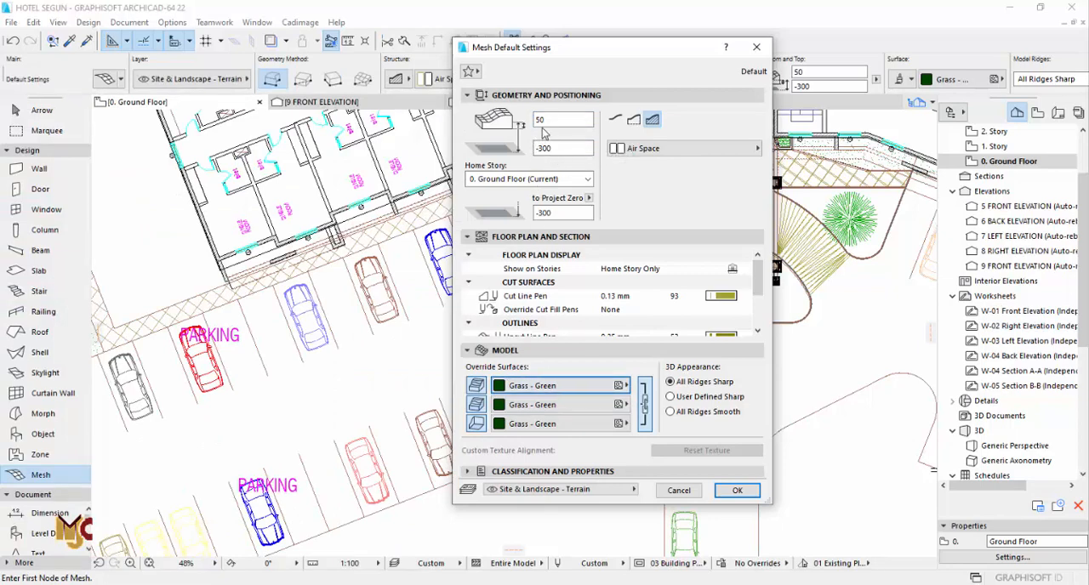
pyautogui.moveTo(616, 119)
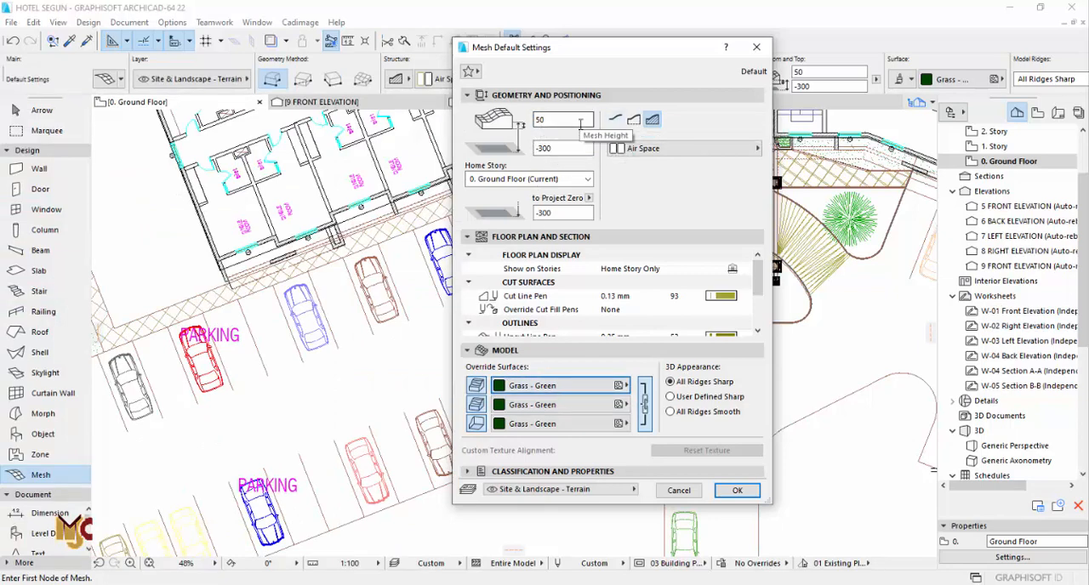
pyautogui.moveTo(633, 119)
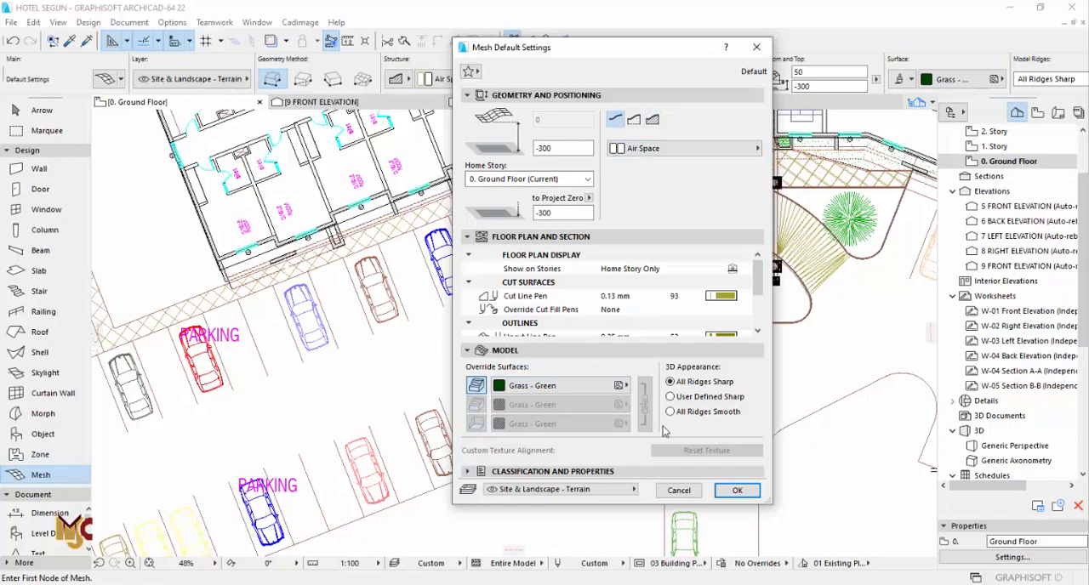
pyautogui.click(735, 491)
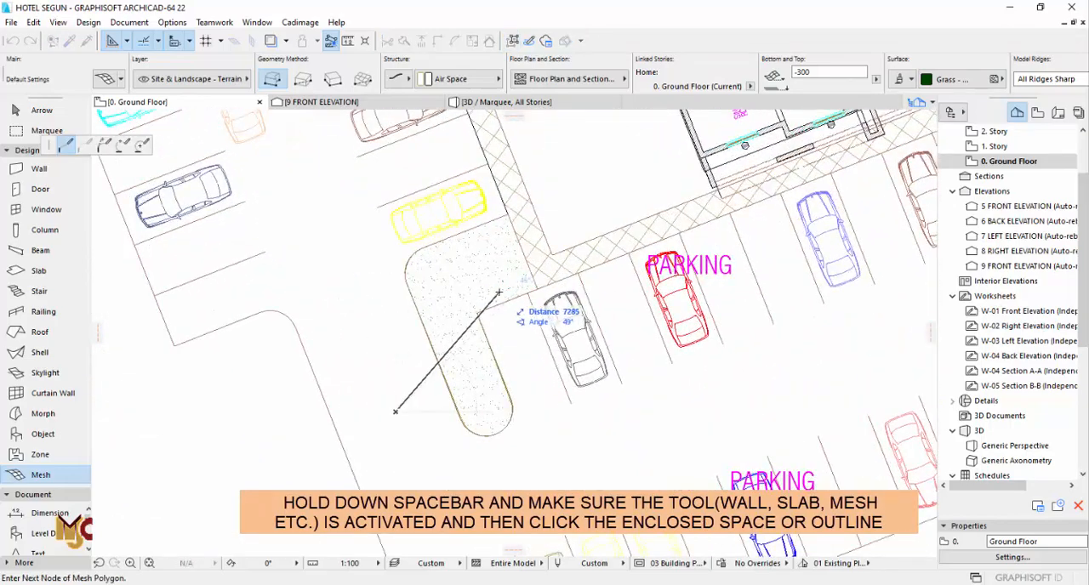
# Fill the rounded lawn outline beside the parking with a grass mesh via Magic Wand
pyautogui.click(463, 333)
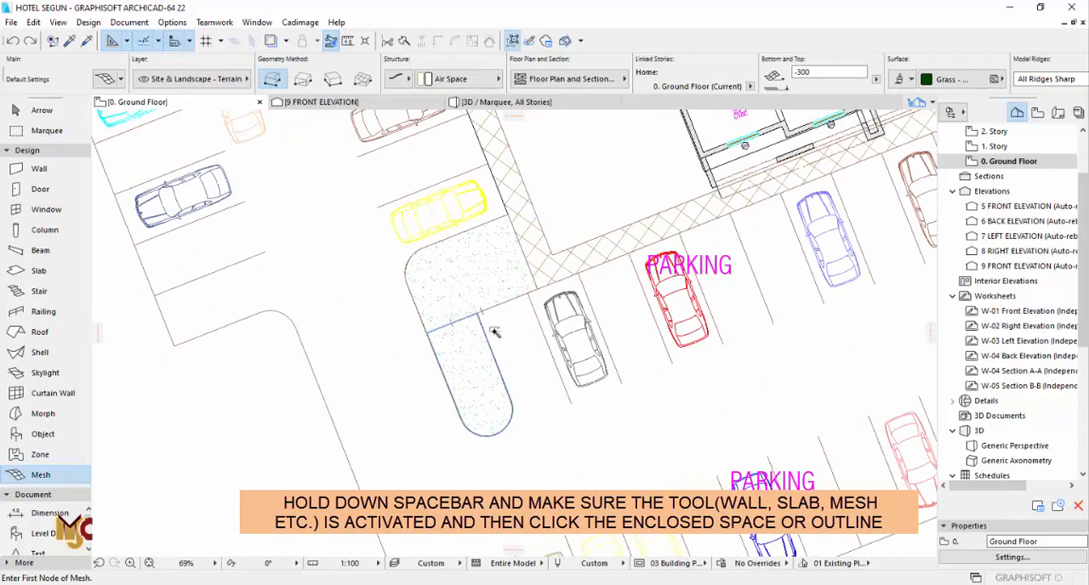
pyautogui.scroll(-3)
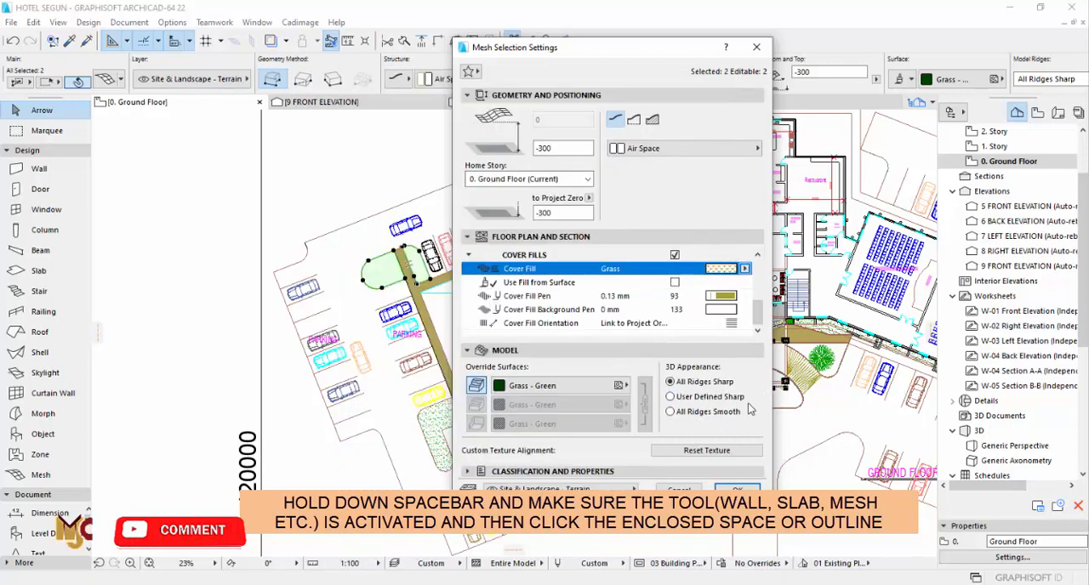
# Assign Grass - Green with Use Fill from Surface to the two lawn meshes and confirm
pyautogui.click(540, 283)
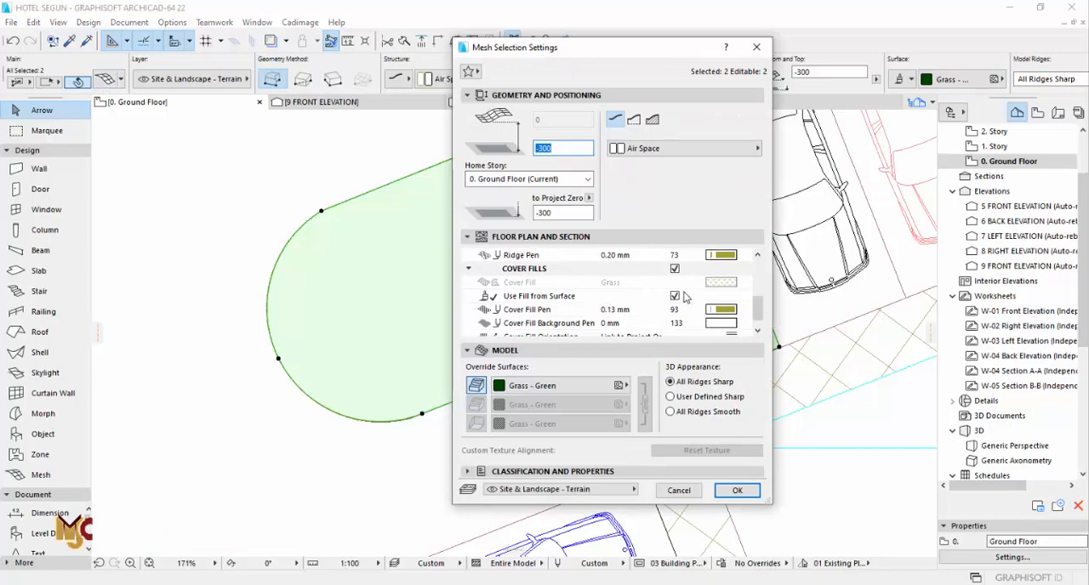
pyautogui.click(737, 490)
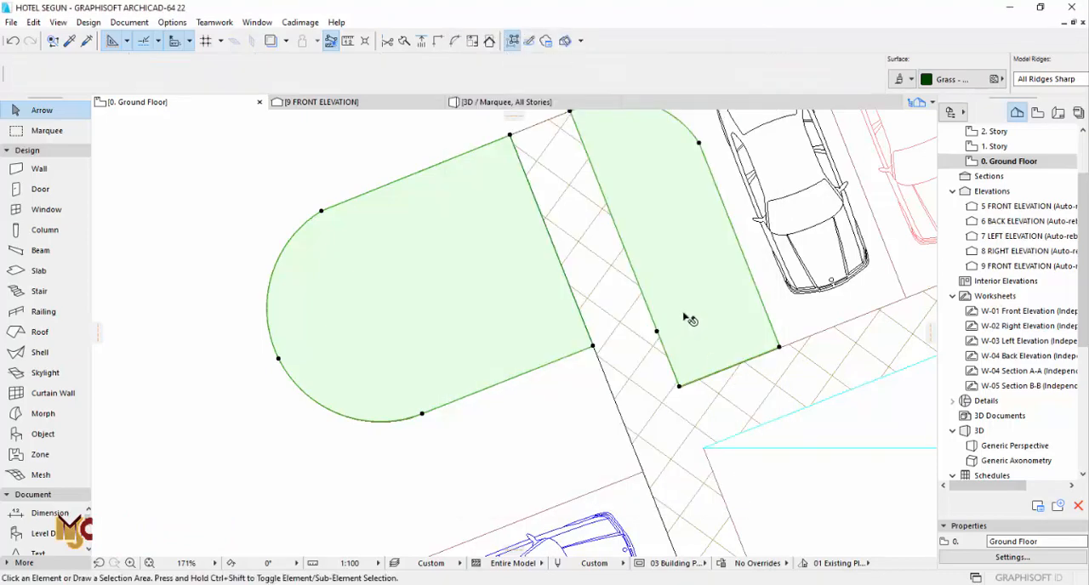
pyautogui.click(41, 475)
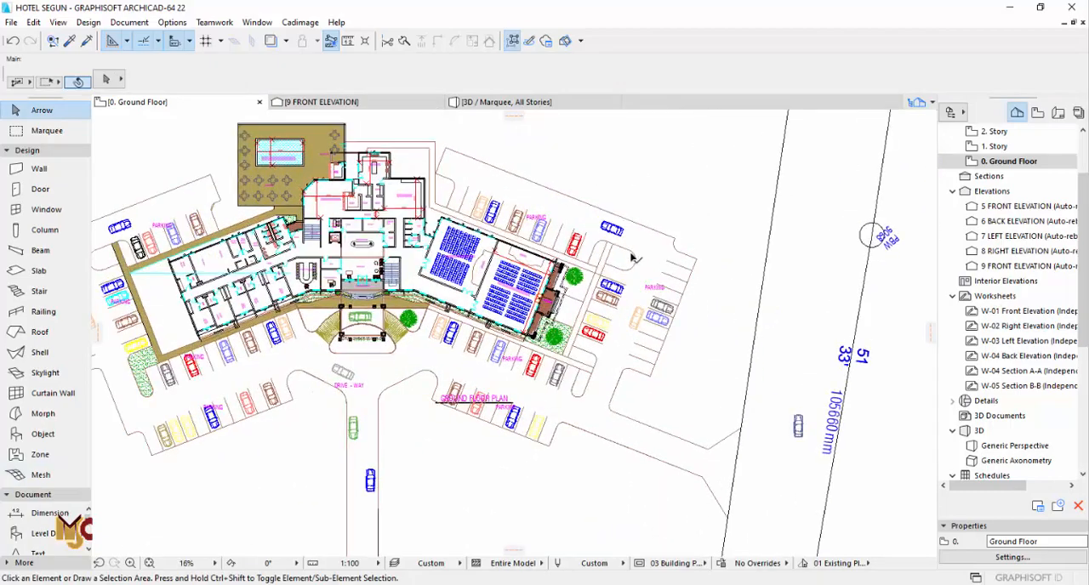
pyautogui.click(39, 475)
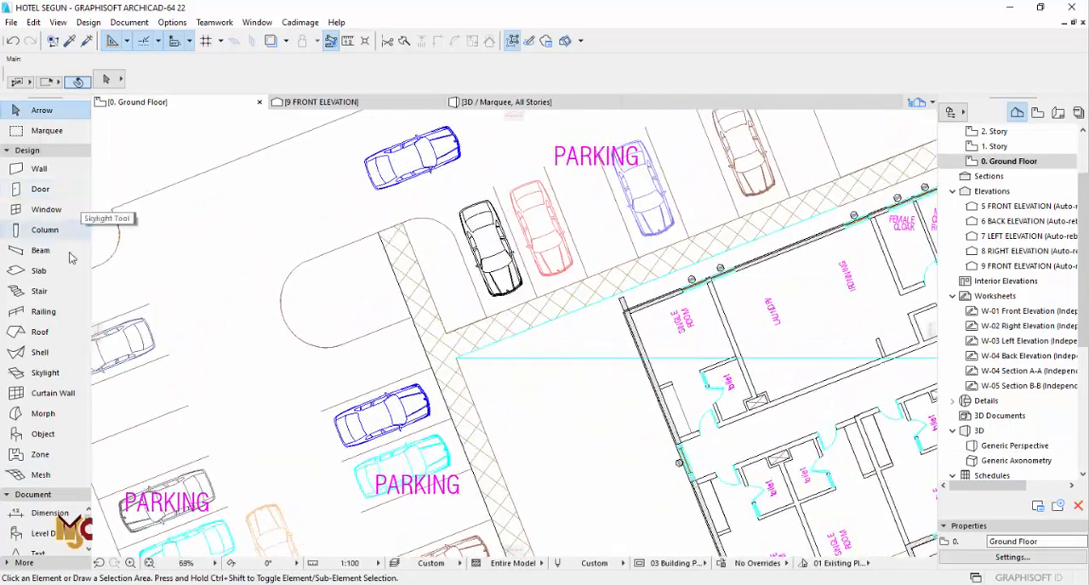
pyautogui.moveTo(41, 454)
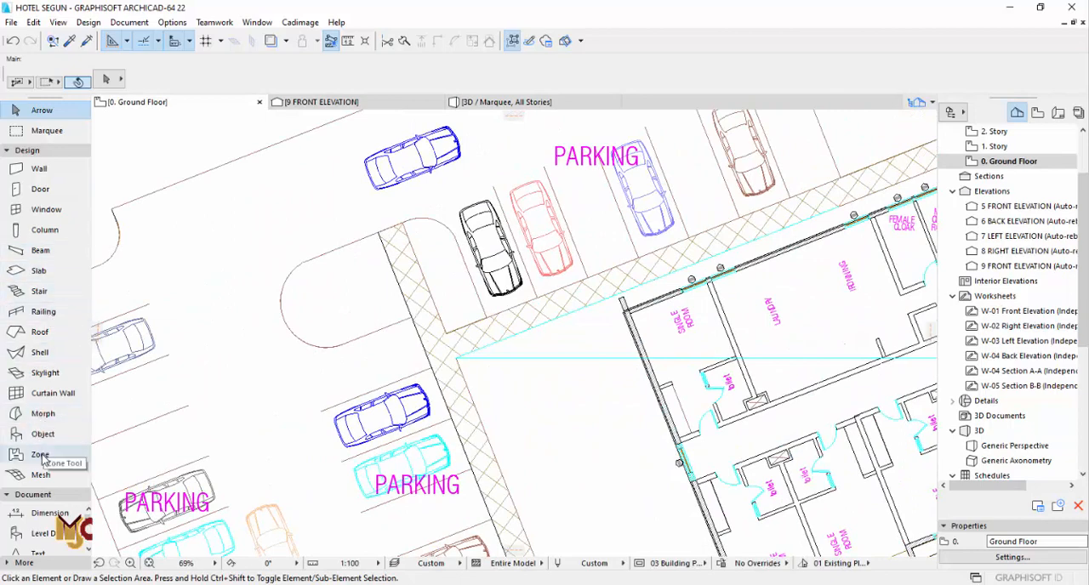
pyautogui.moveTo(53, 393)
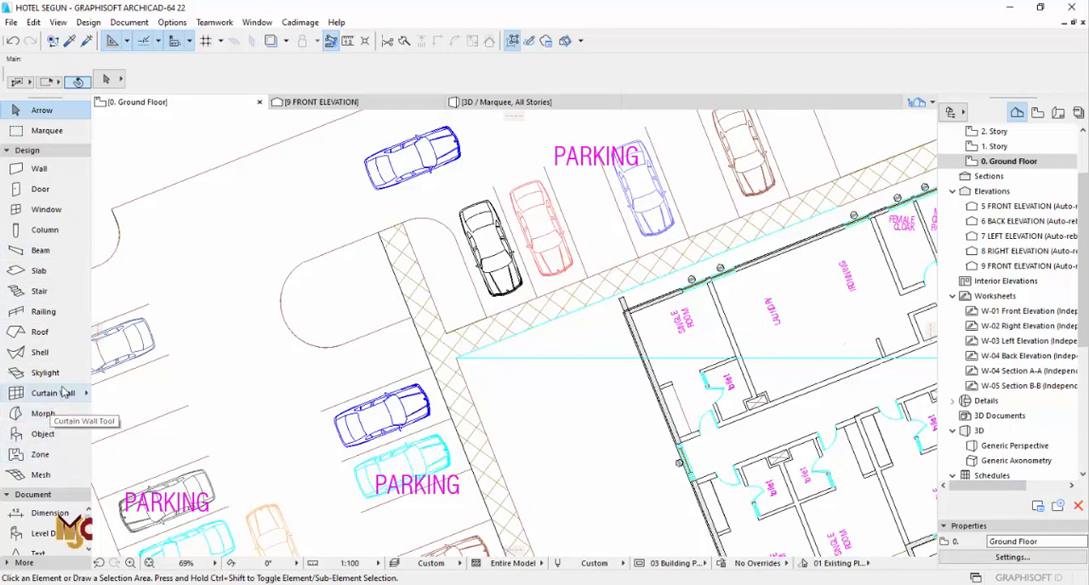
# Set new slabs to 150 thickness with a brick surface in Slab Default Settings
pyautogui.click(38, 269)
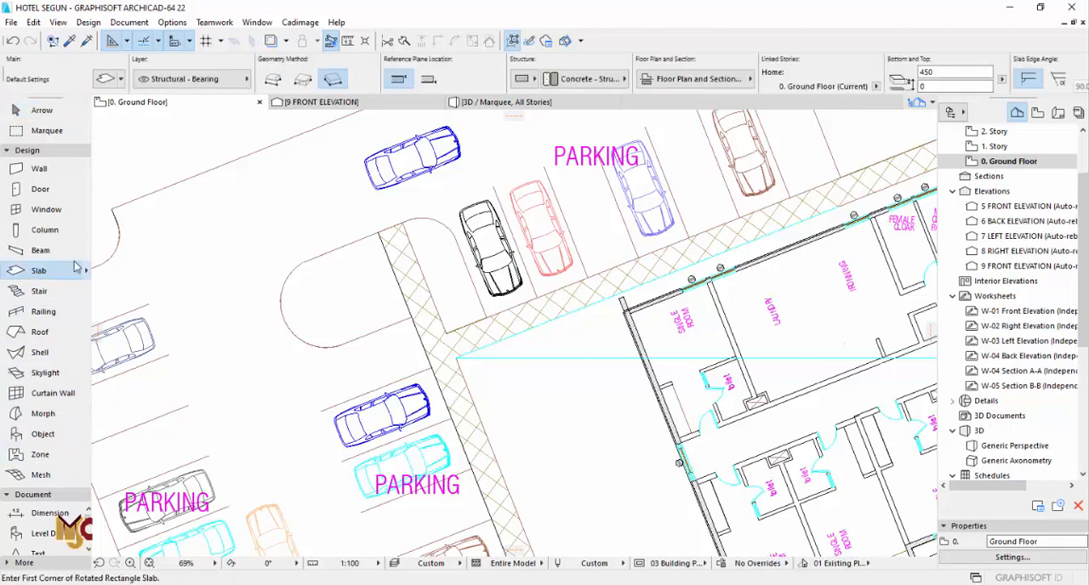
pyautogui.doubleClick(37, 269)
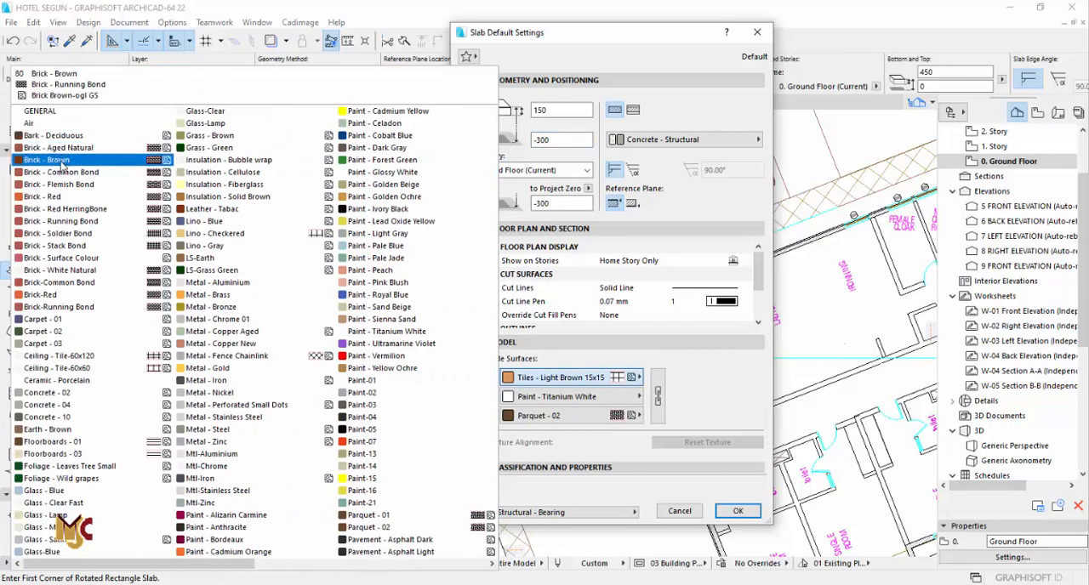
pyautogui.click(737, 511)
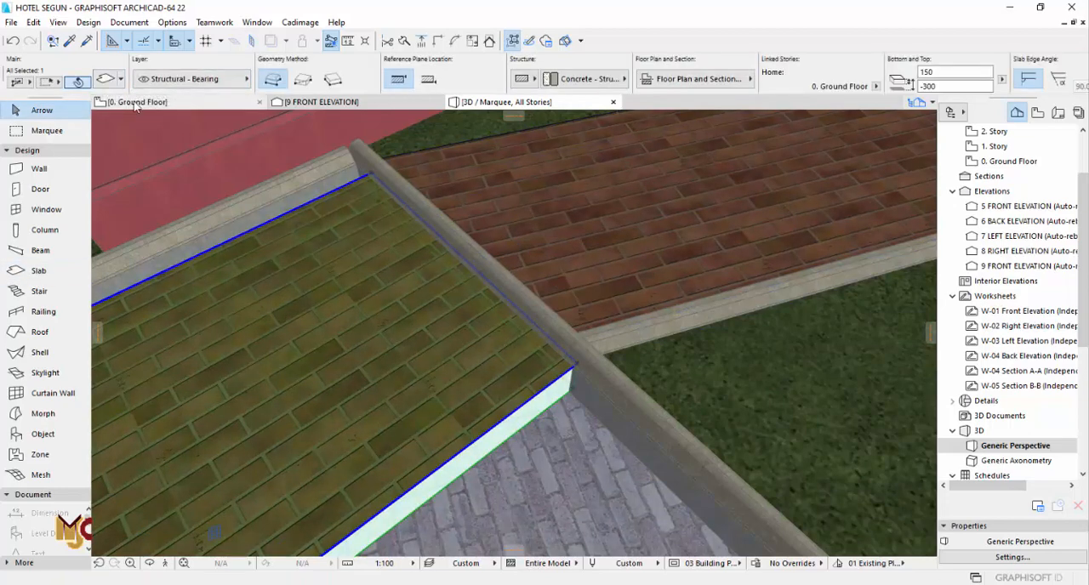
# Inspect the ground floor plan, then show the whole hotel site in the 3D window
pyautogui.click(136, 102)
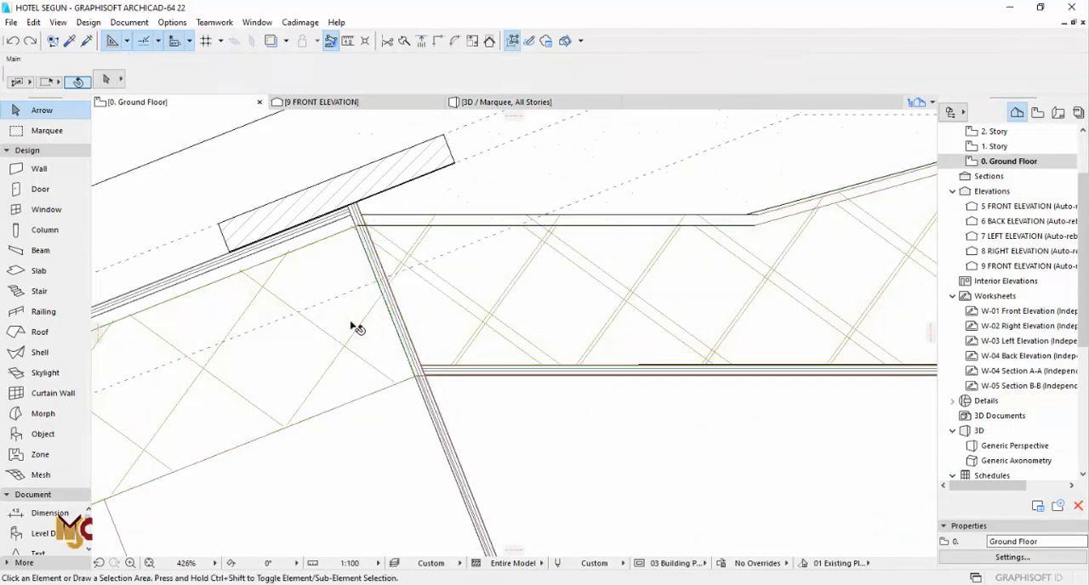
pyautogui.click(429, 391)
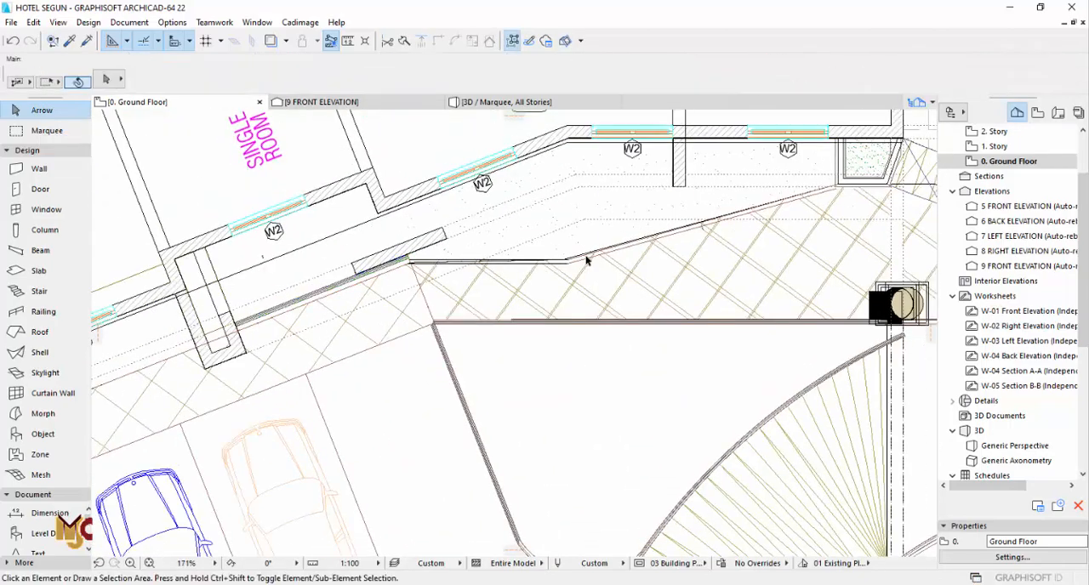
pyautogui.click(504, 102)
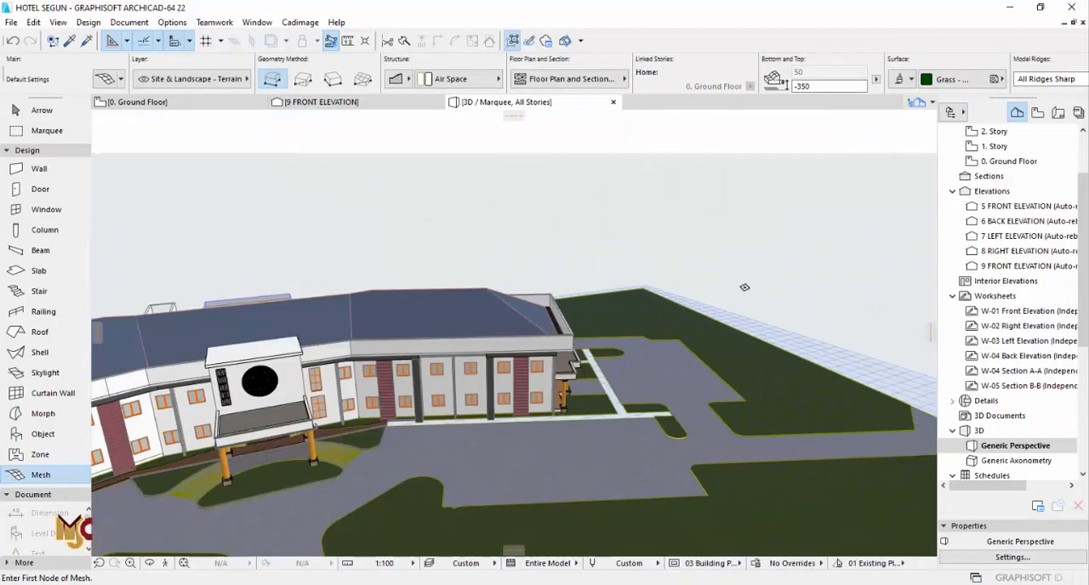
# Orbit the 3D site model around the hotel
pyautogui.moveTo(745, 288); pyautogui.dragTo(359, 361)
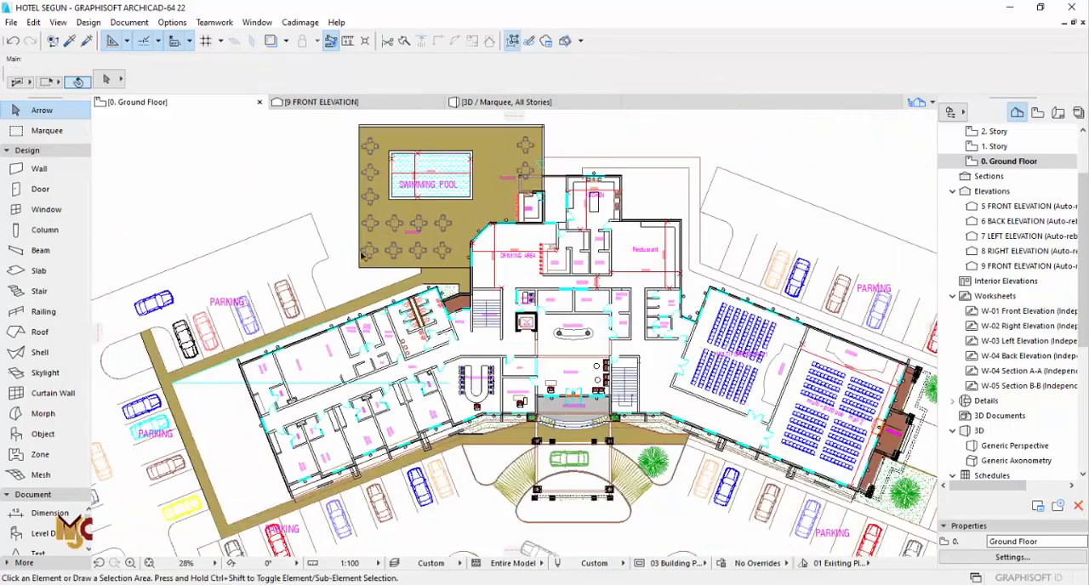
# Review the whole site in 3D, then return to the Ground Floor plan
pyautogui.scroll(-3)
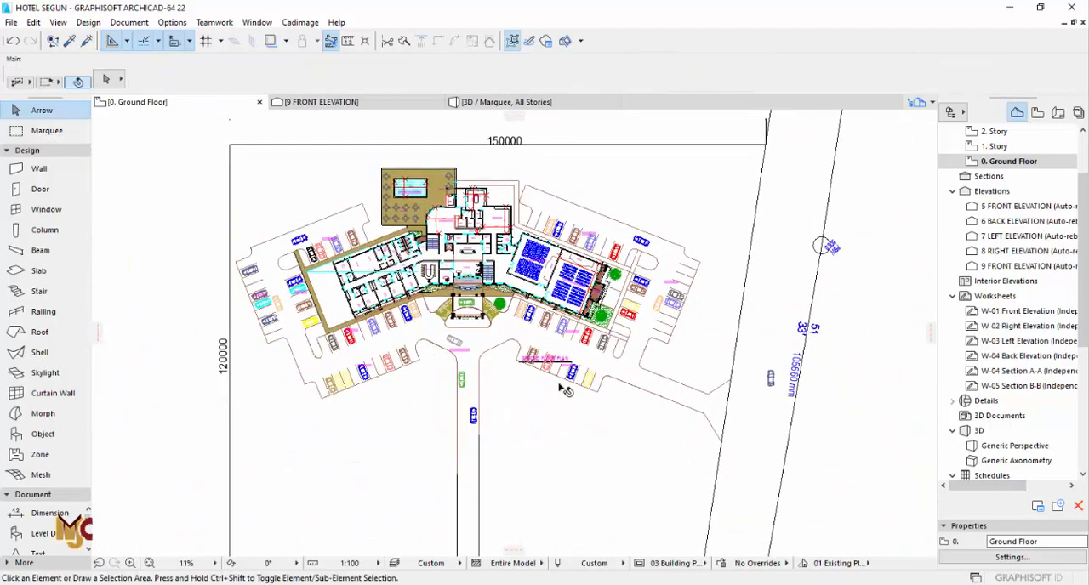
pyautogui.click(509, 102)
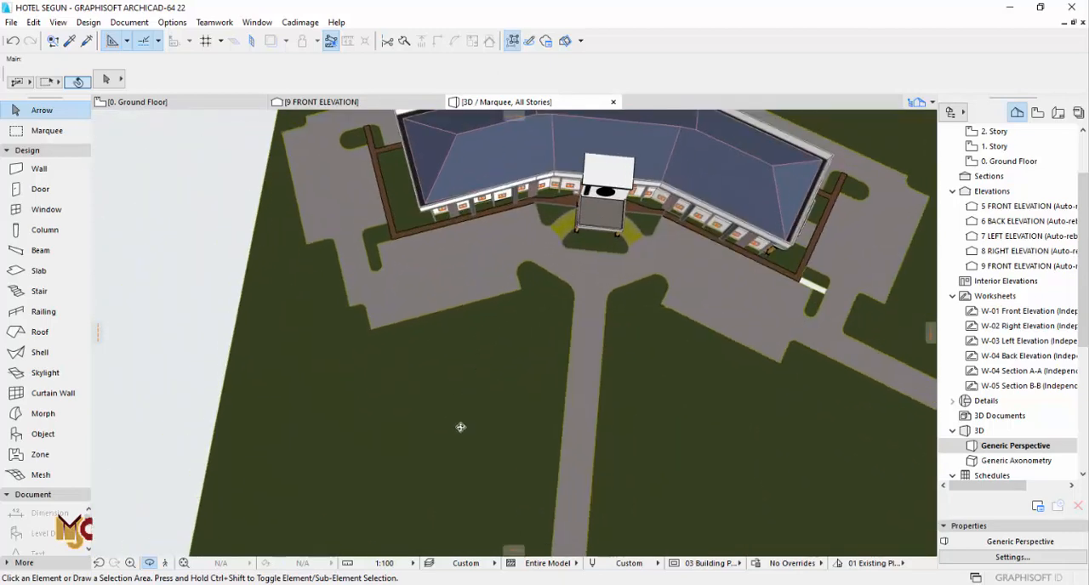
pyautogui.moveTo(460, 427); pyautogui.dragTo(597, 309)
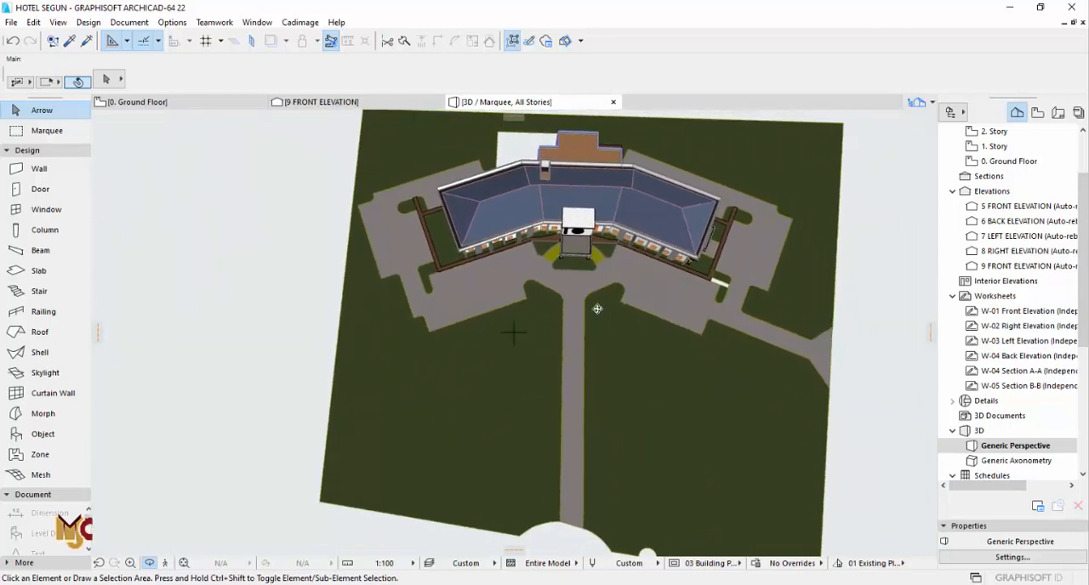
pyautogui.click(138, 102)
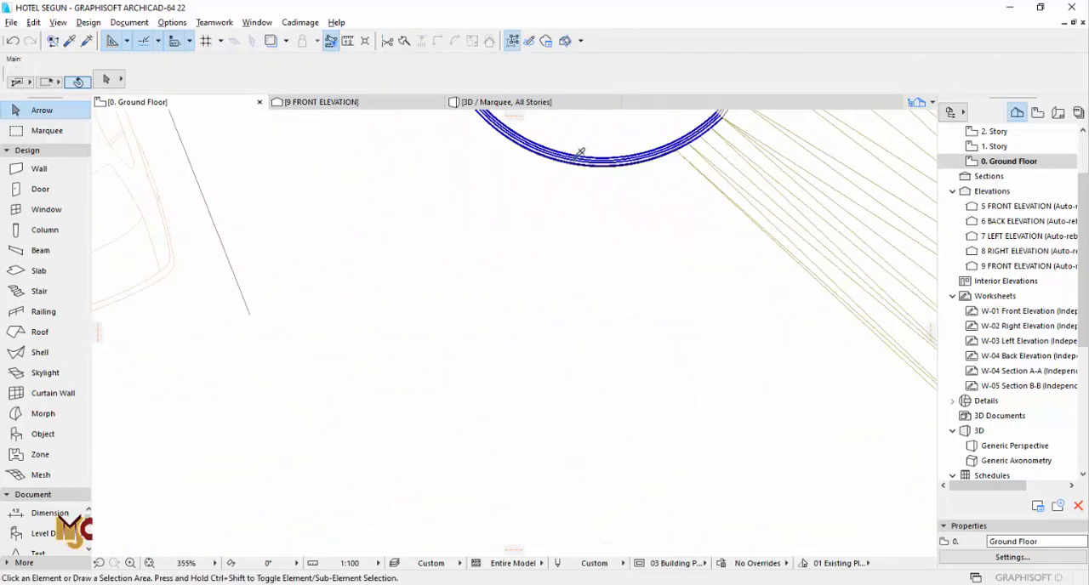
# Delete the surrounding rectangle lines, leaving the irregular lawn outline
pyautogui.click(40, 168)
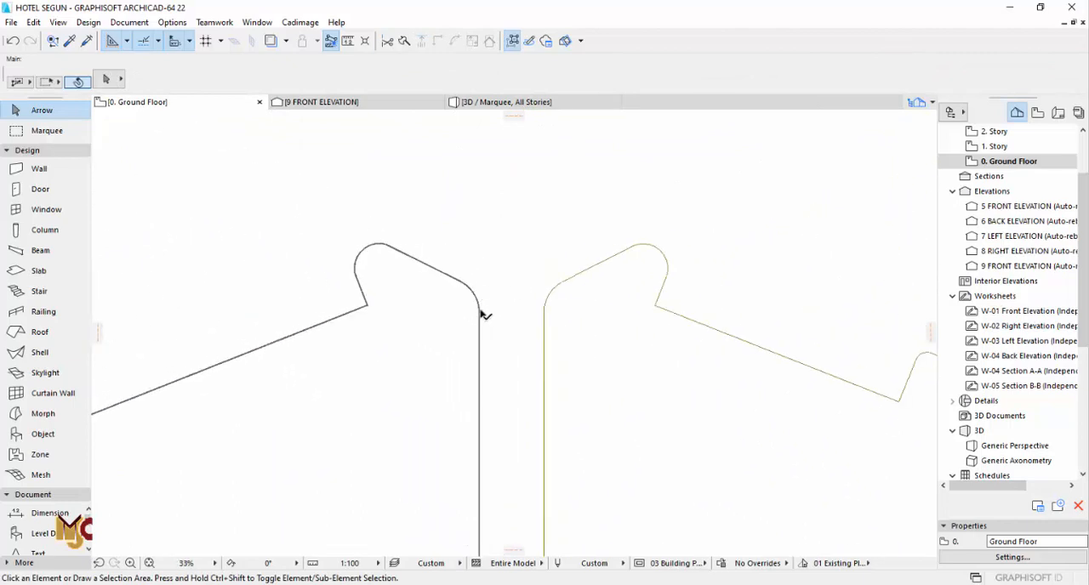
pyautogui.click(39, 169)
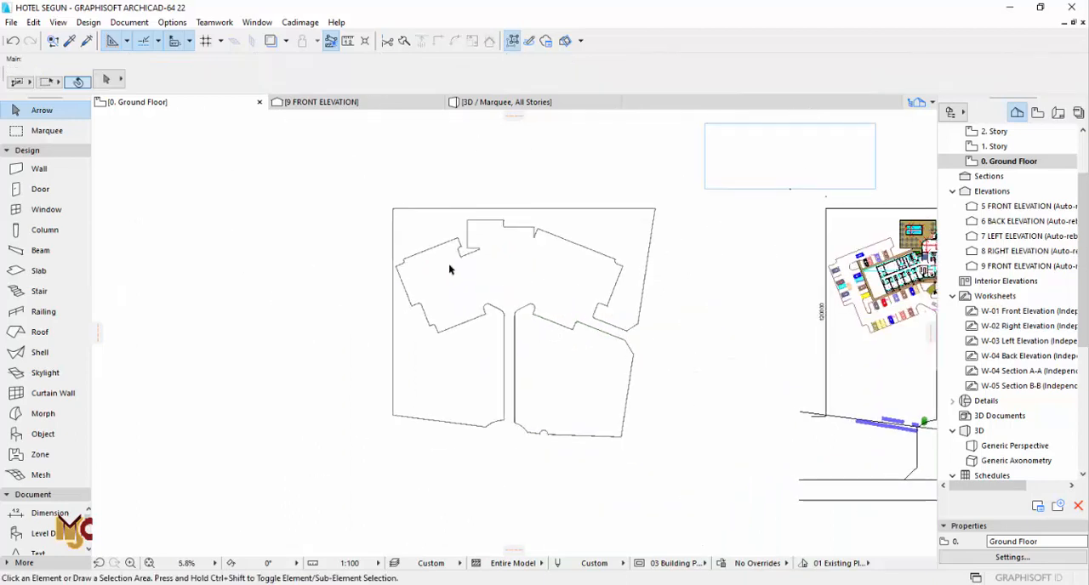
pyautogui.click(451, 269)
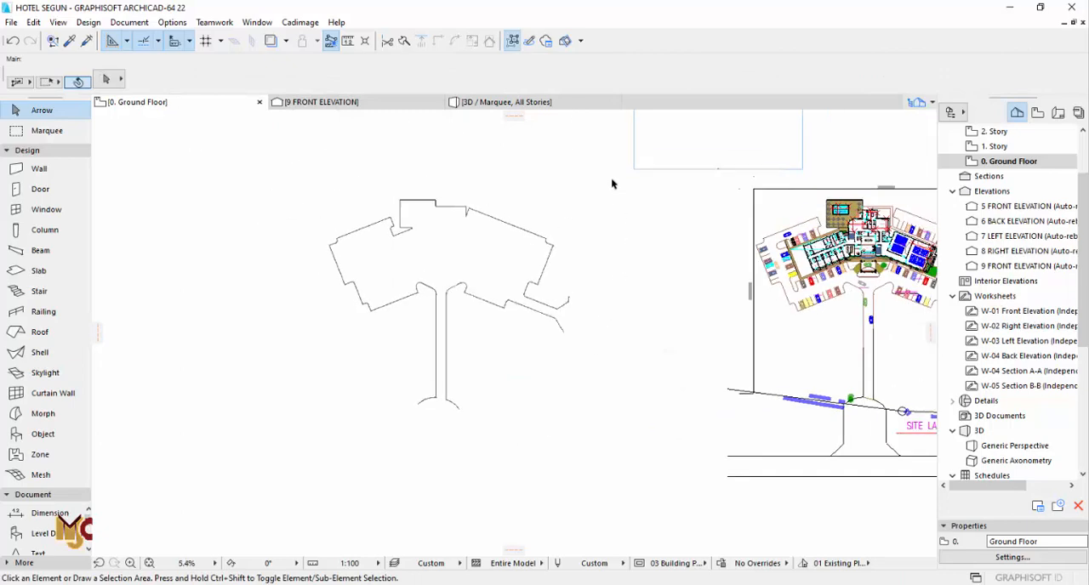
pyautogui.moveTo(558, 184)
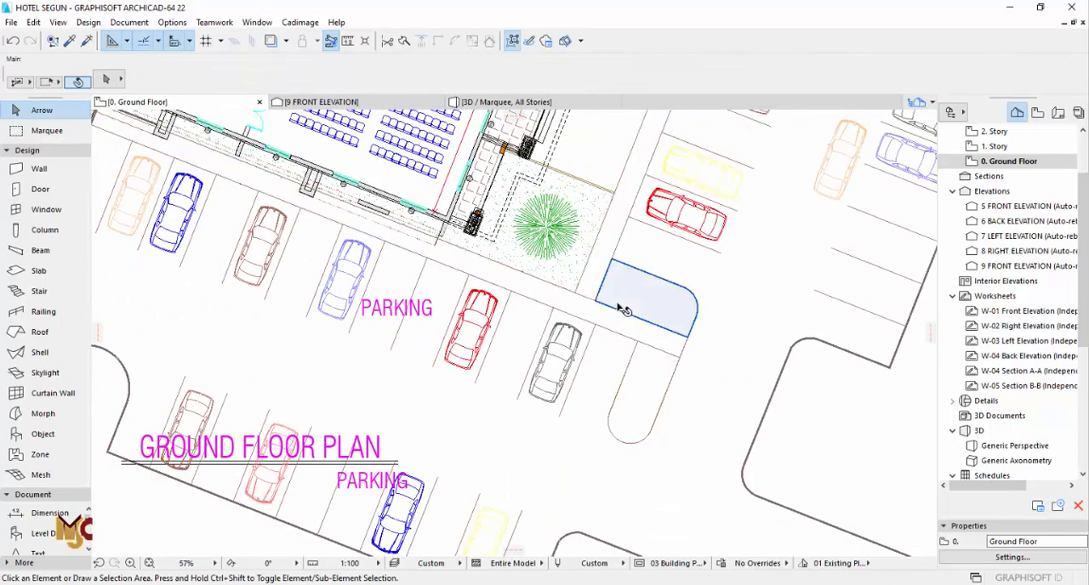
# Create the rounded lawn mesh beside the parking and view it in 3D
pyautogui.click(507, 102)
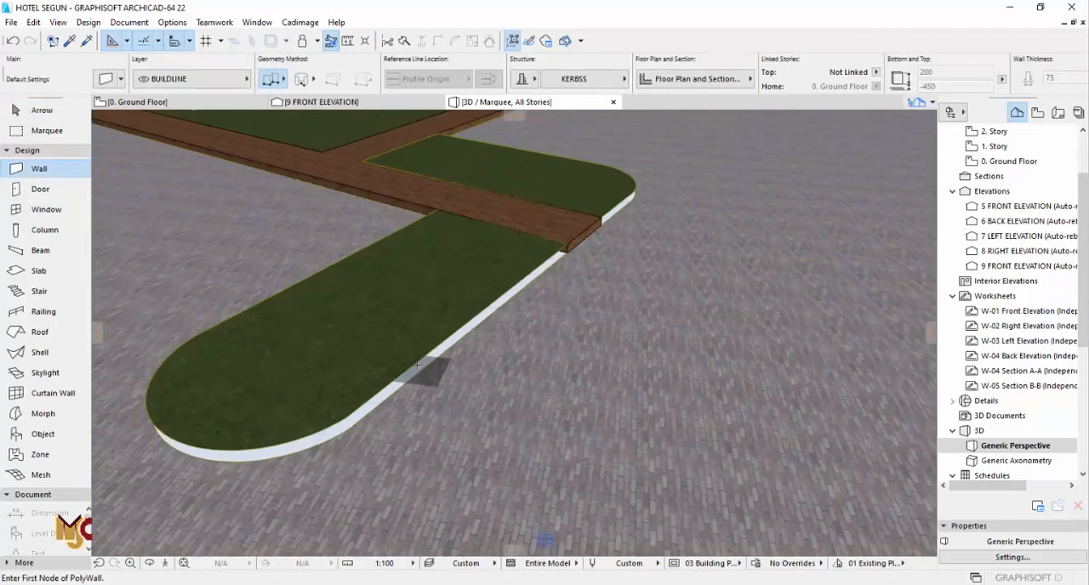
# Draw a polyline curb wall tracing the edge of the rounded lawn
pyautogui.click(419, 383)
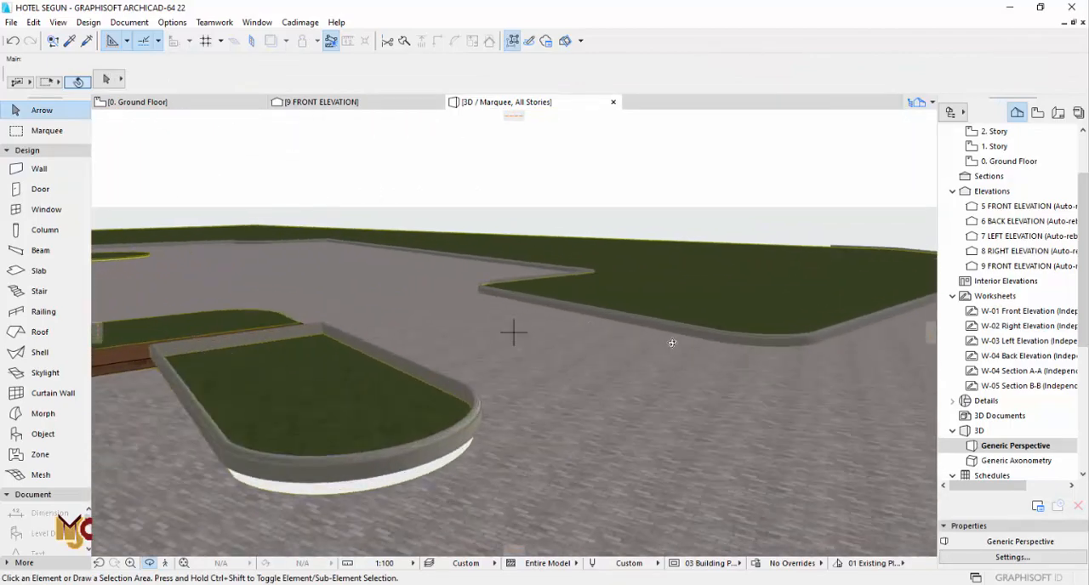
pyautogui.click(38, 167)
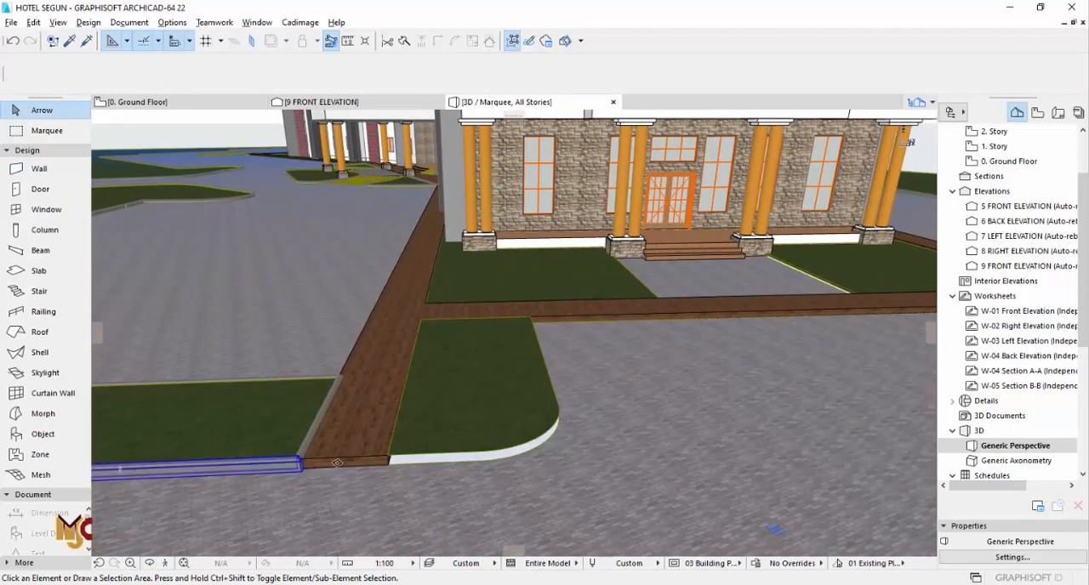
# With the Wall tool, draw a curb wall along the entrance lawn edge beside the brick walkway
pyautogui.click(39, 168)
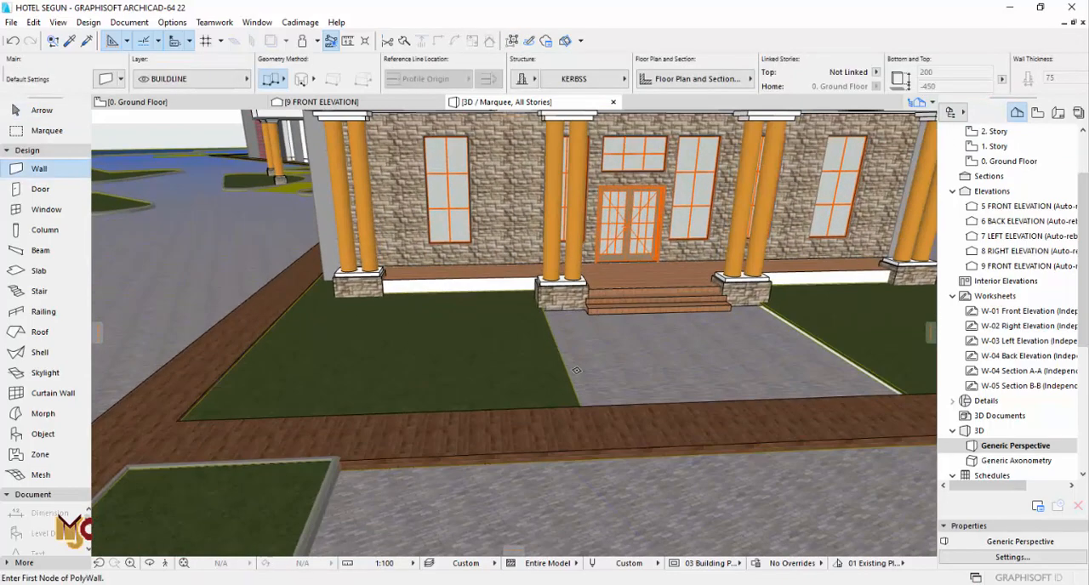
pyautogui.moveTo(576, 370); pyautogui.dragTo(475, 415)
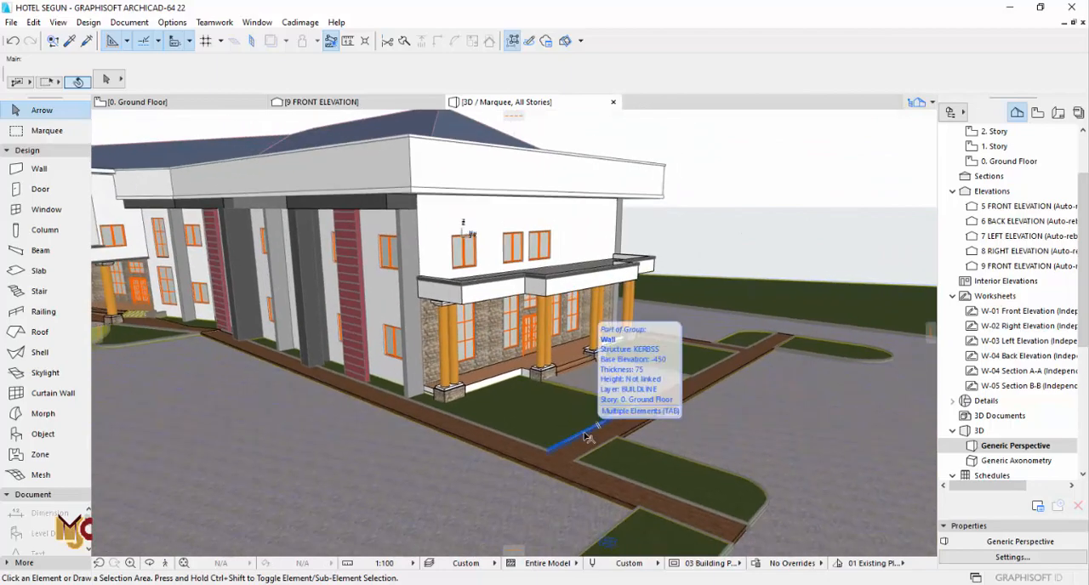
# Show the whole model in 3D and select the curb at the wooden walkway's end
pyautogui.click(39, 166)
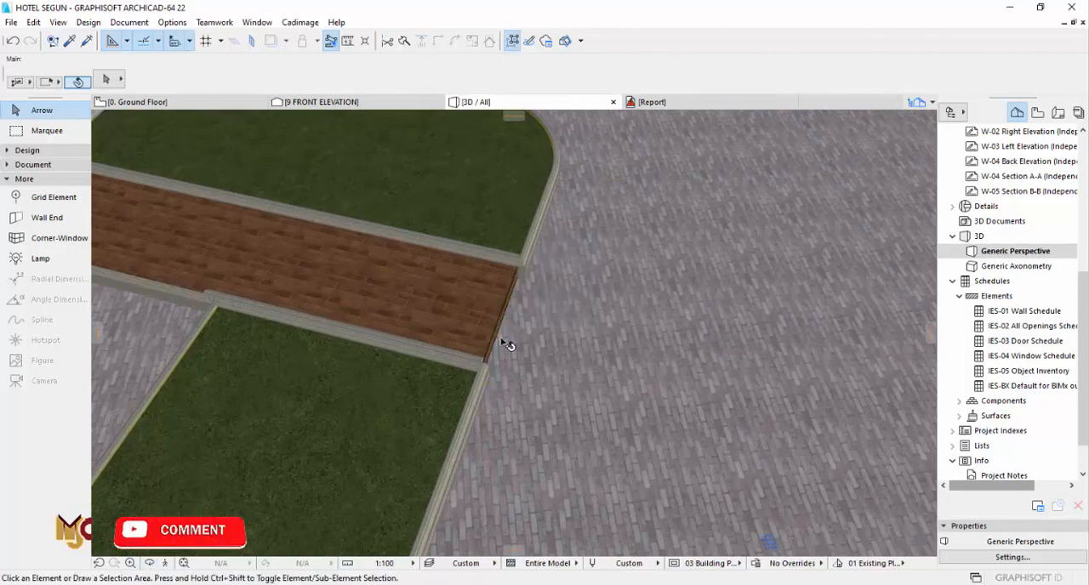
pyautogui.click(507, 349)
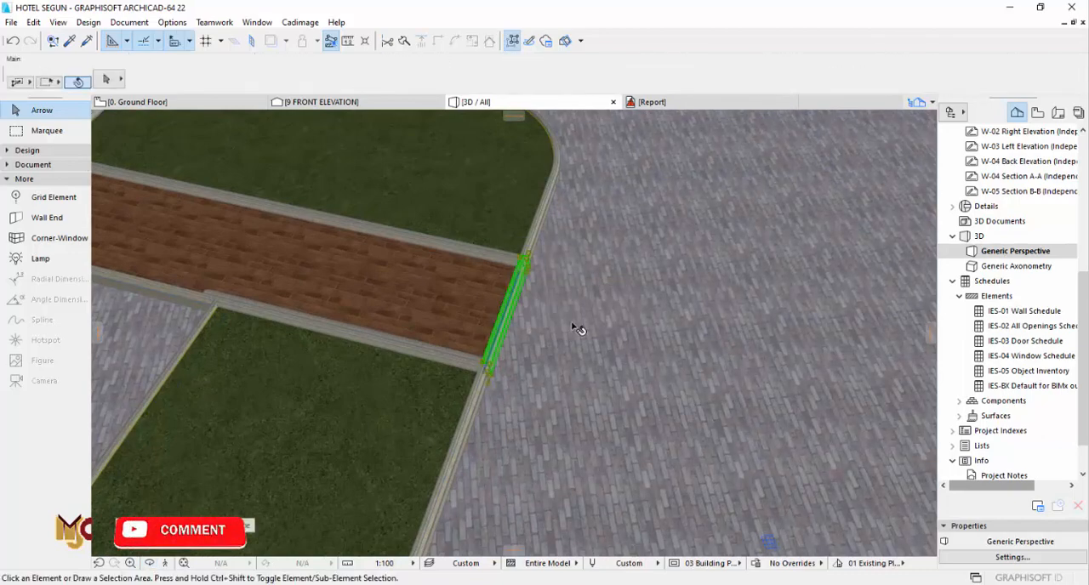